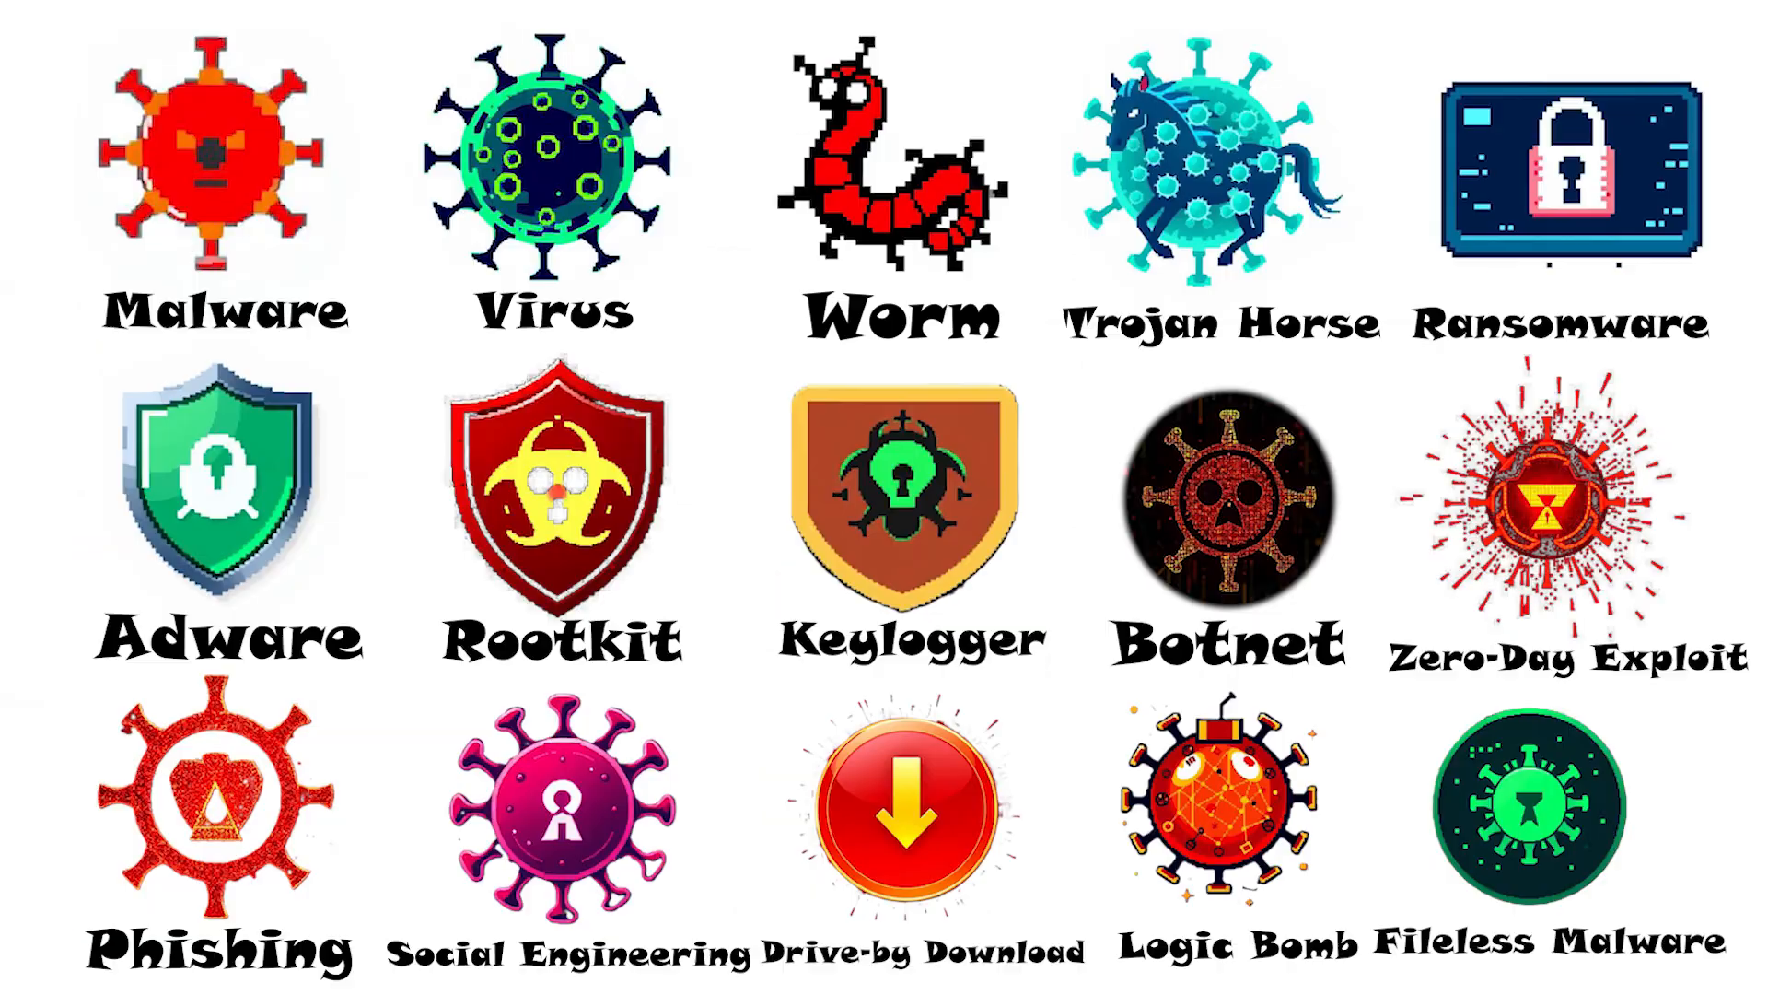
- Advance from the malware icon grid slide to the Logic Bomb title card
left_click(1217, 808)
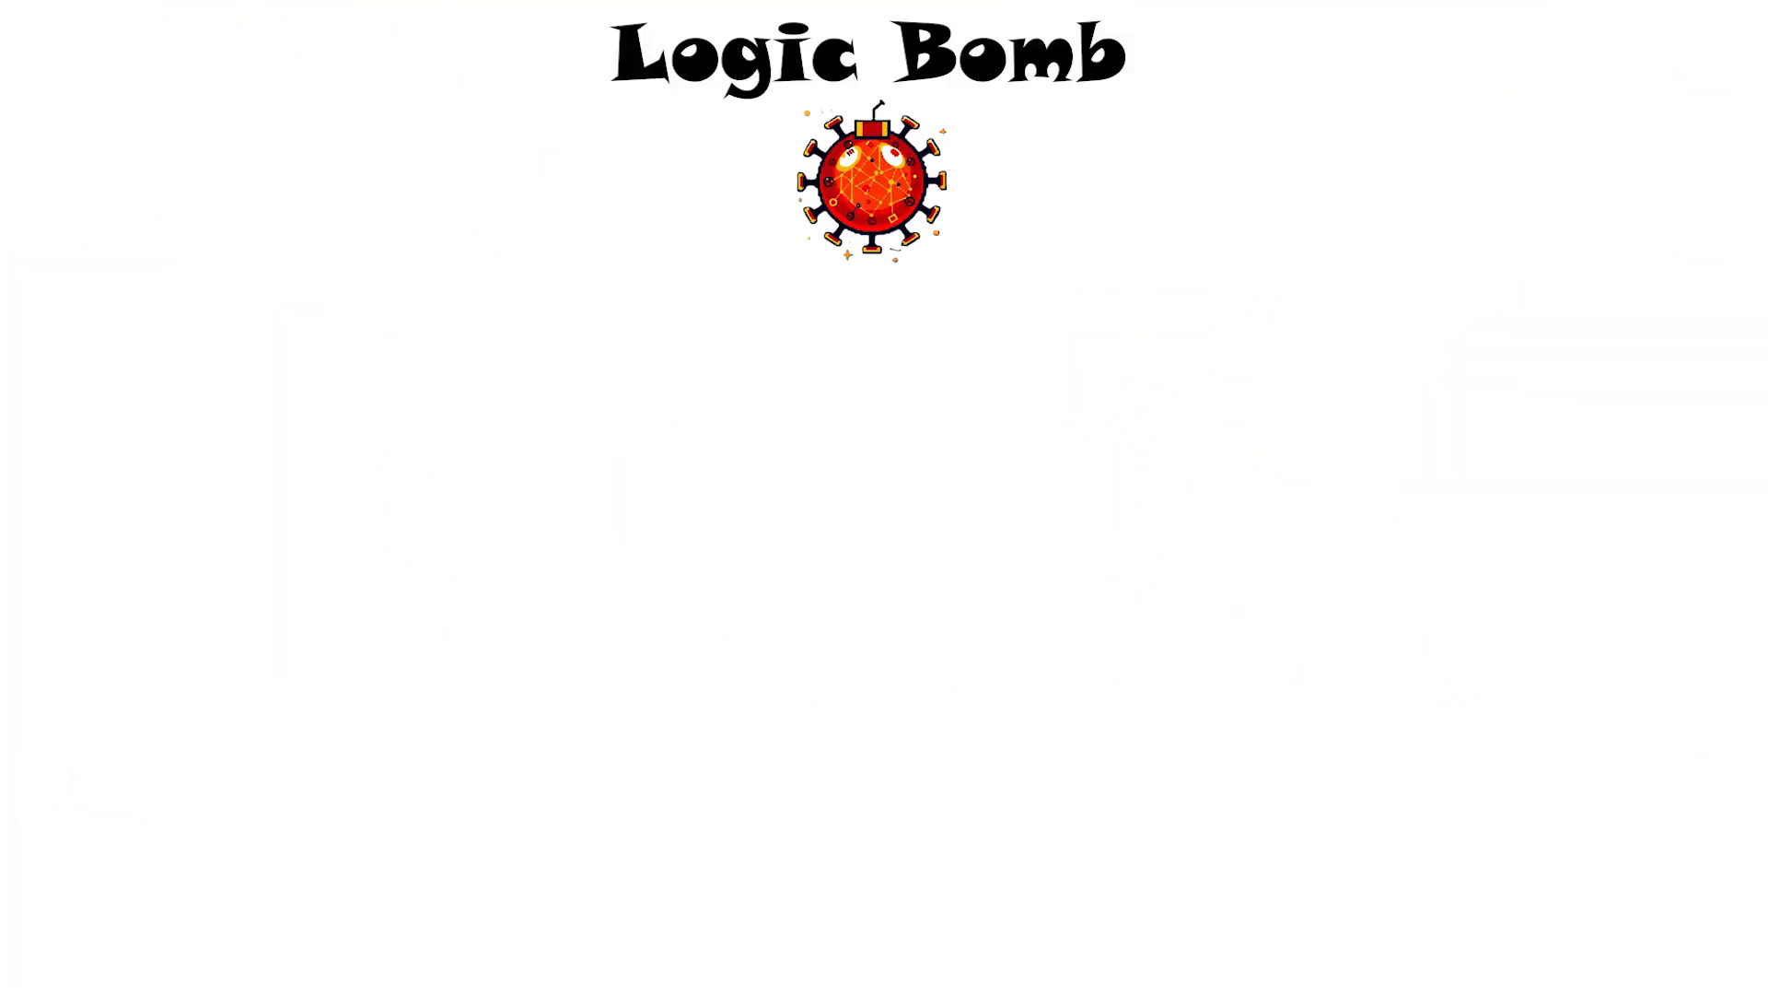